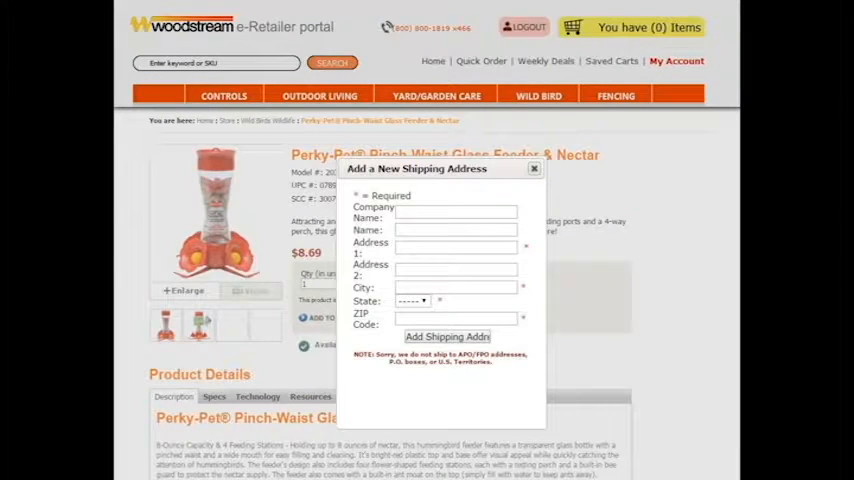
# - Dismiss the 'Add a New Shipping Address' dialog to return to the feeder product page
pyautogui.click(534, 168)
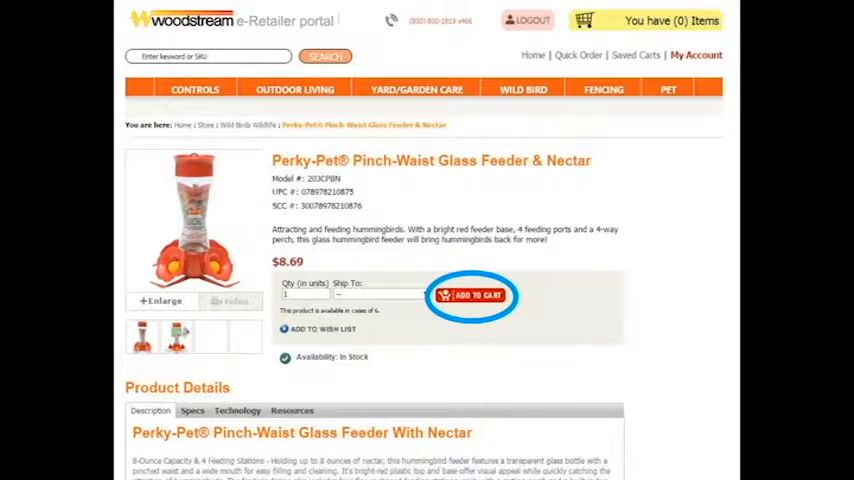
# - Add the Perky-Pet Pinch-Waist Glass Feeder & Nectar to the cart at $8.69 and start secure checkout
pyautogui.click(472, 294)
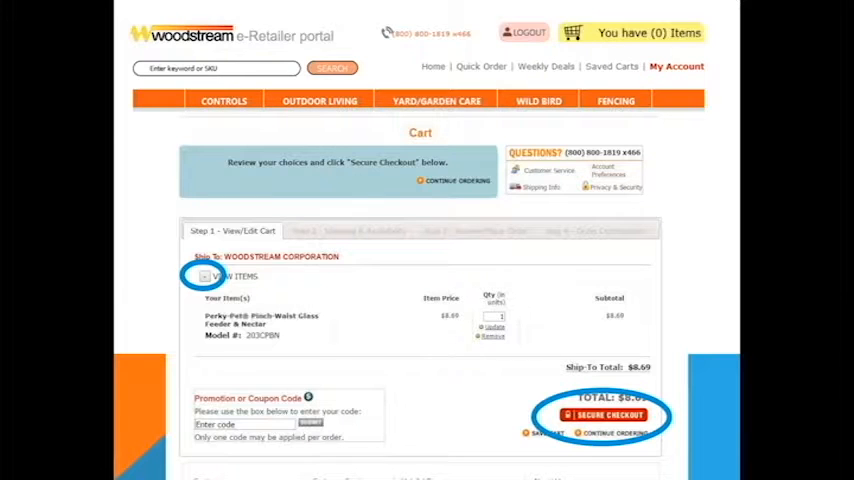
pyautogui.click(609, 414)
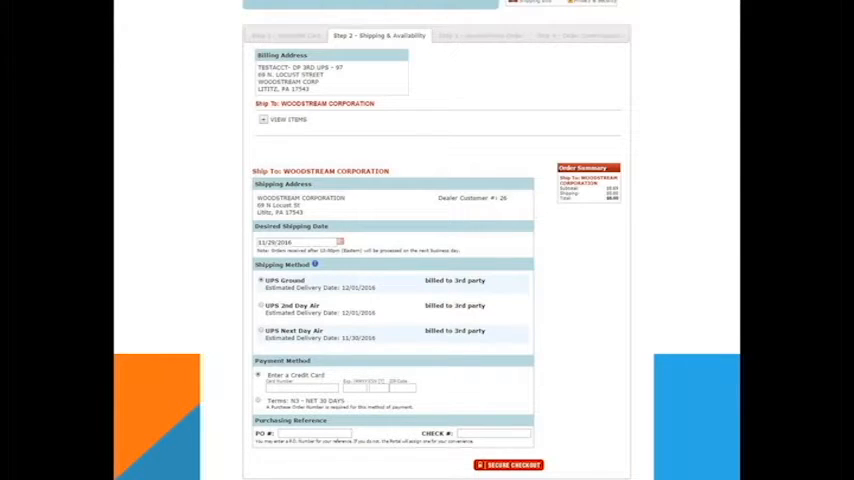
# - Continue from Shipping & Availability to the review step with UPS Ground and PO payment
pyautogui.click(510, 464)
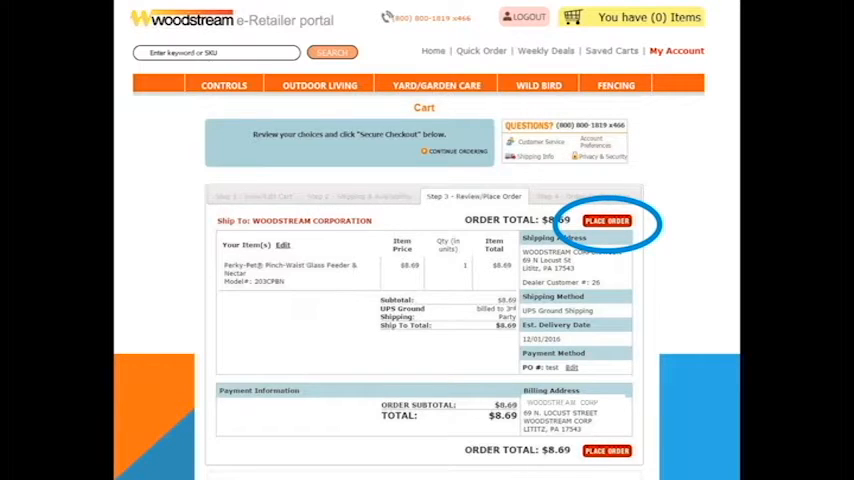
# - Place the order so the confirmation shows order number 6479 and $76.88 total
pyautogui.click(607, 220)
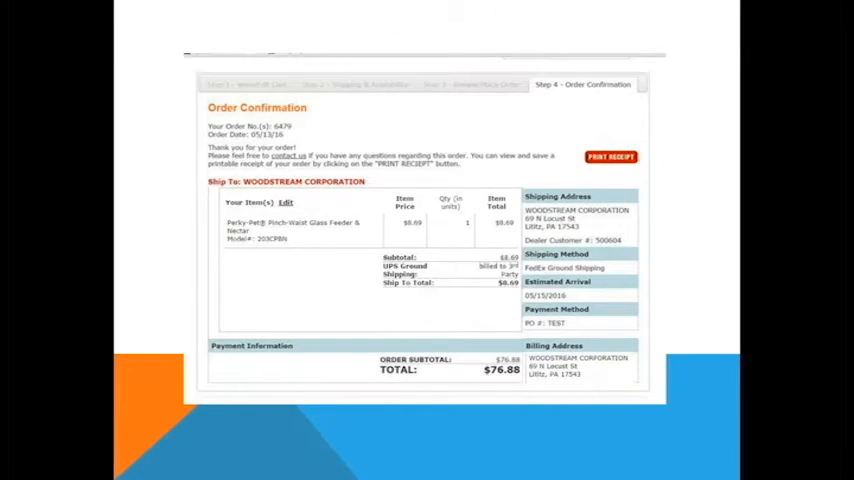